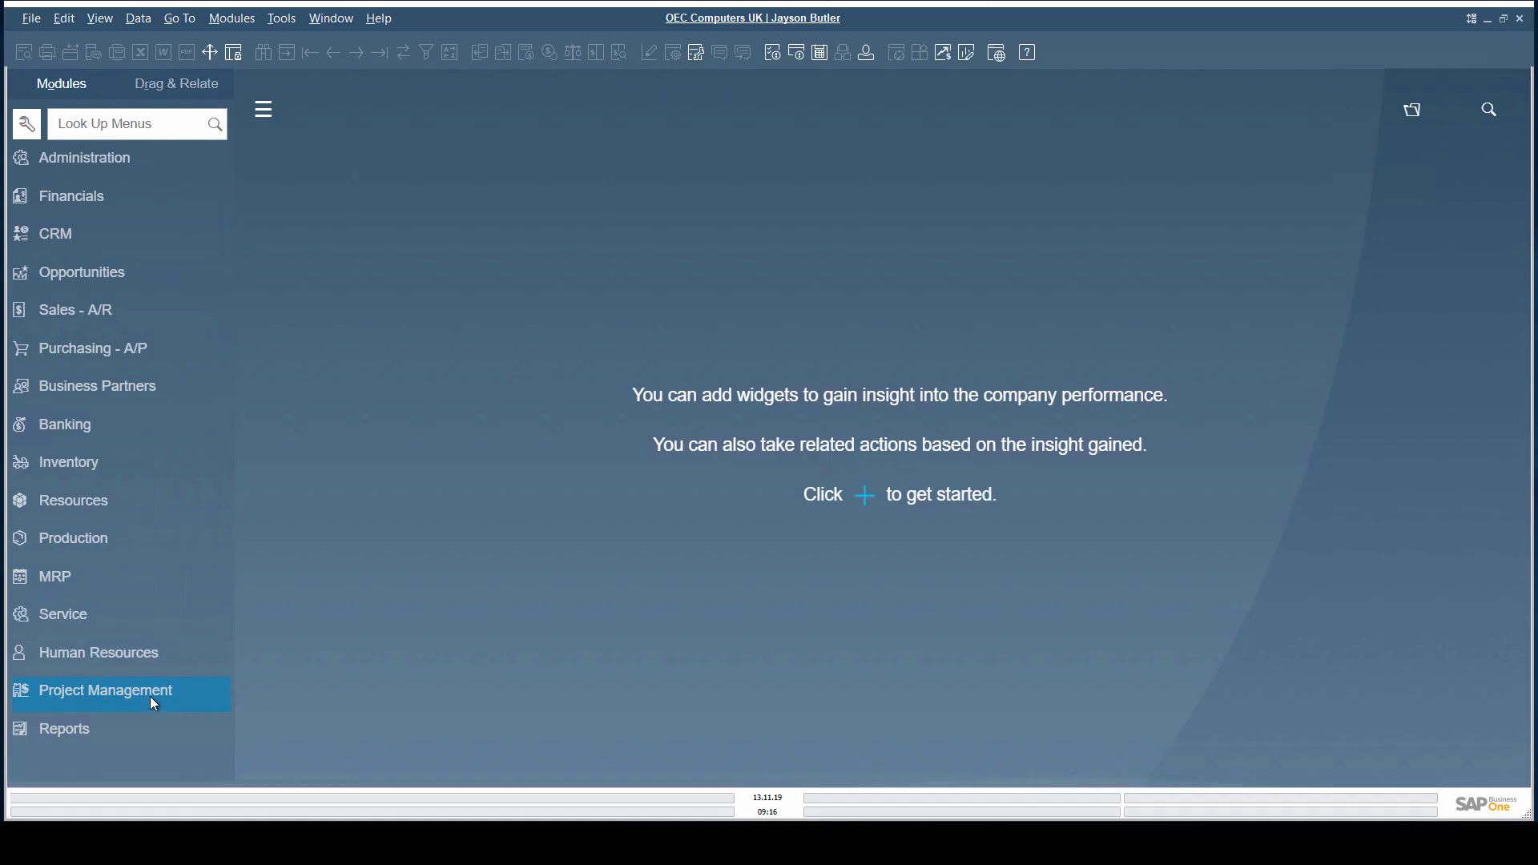
Open the Project form from Project Management and load the Installation Office Equipment subproject
{"action": "left_click", "coordinate": [106, 688]}
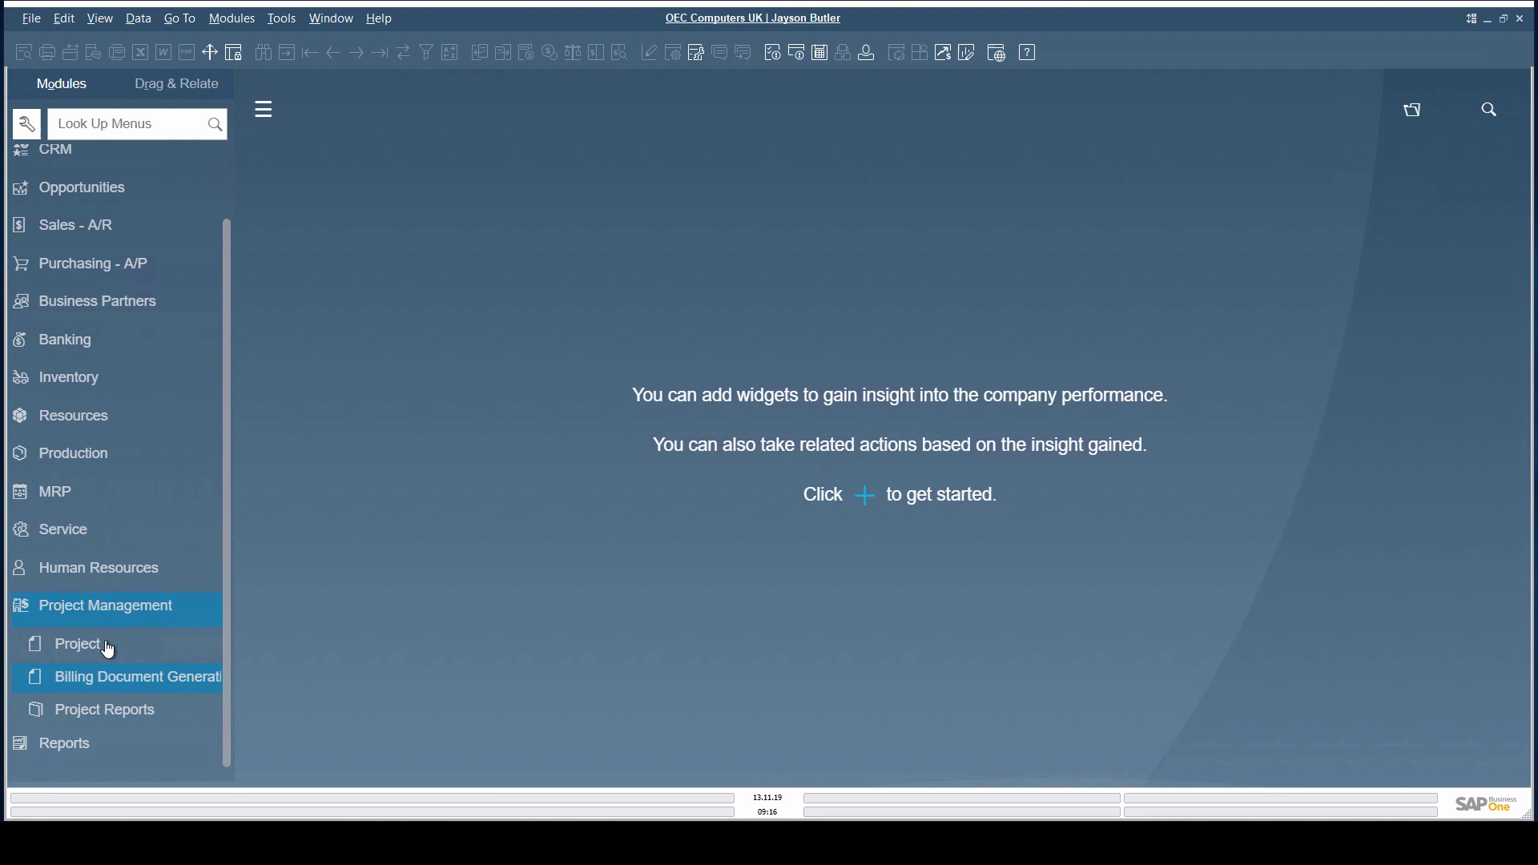
{"action": "left_click", "coordinate": [77, 644]}
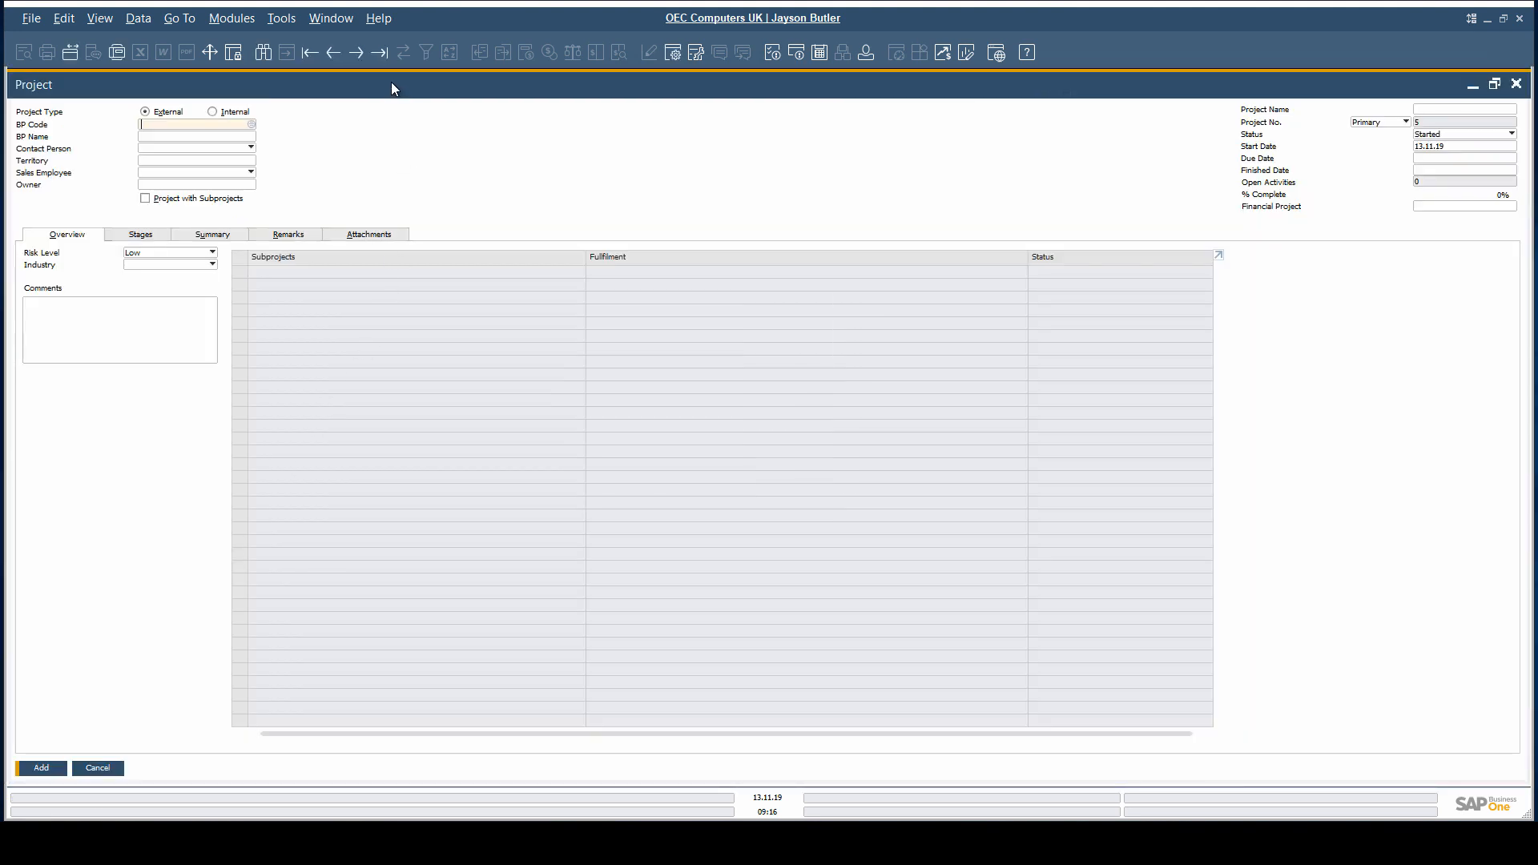
{"action": "left_click", "coordinate": [333, 51]}
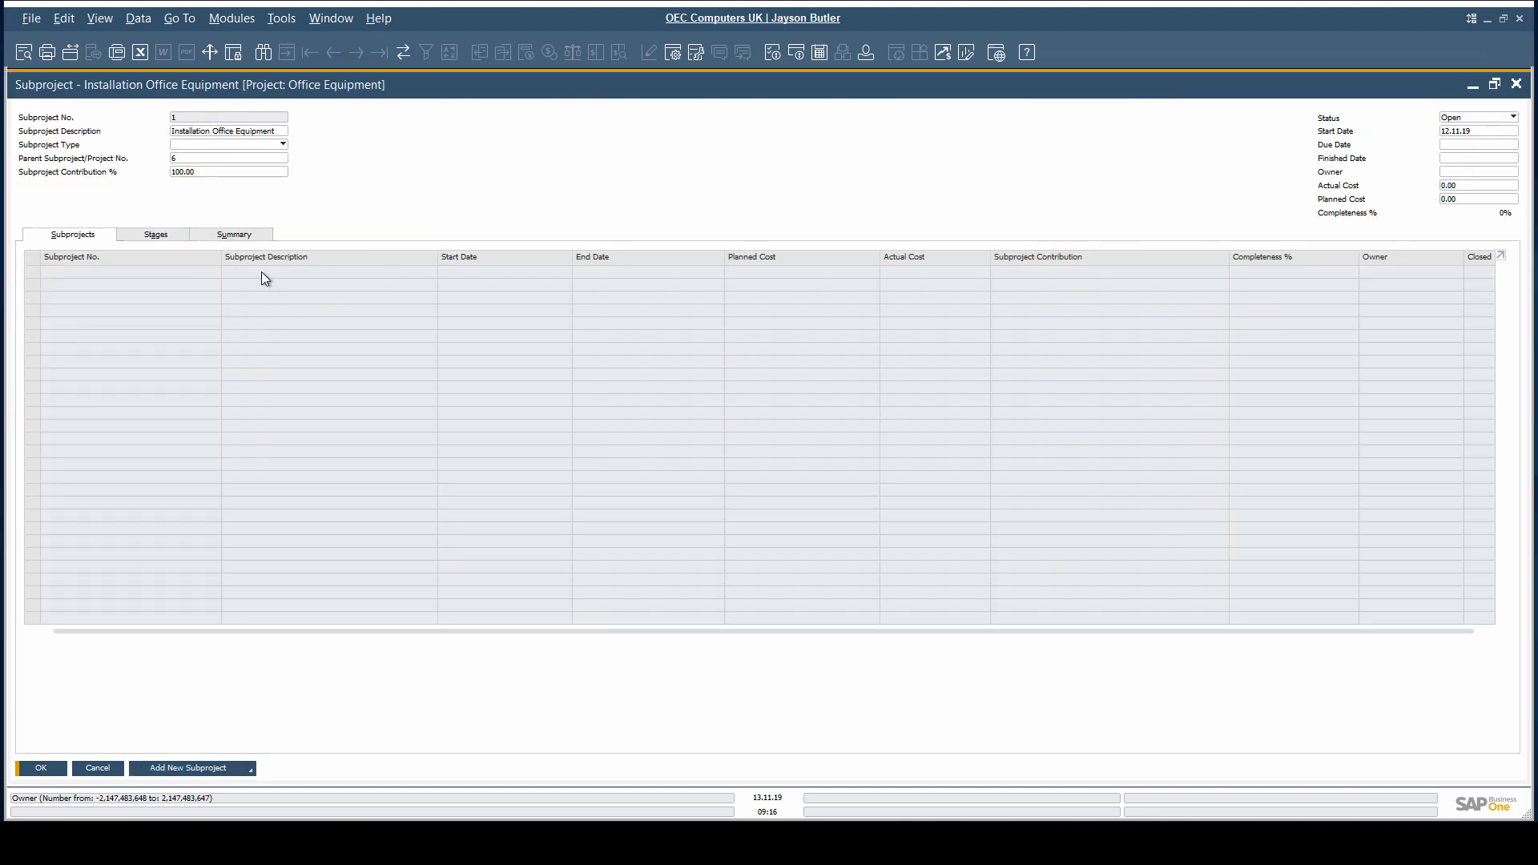
Show the subproject's Stages and launch the Office Equipment project's Gantt chart from the context menu
{"action": "left_click", "coordinate": [156, 234]}
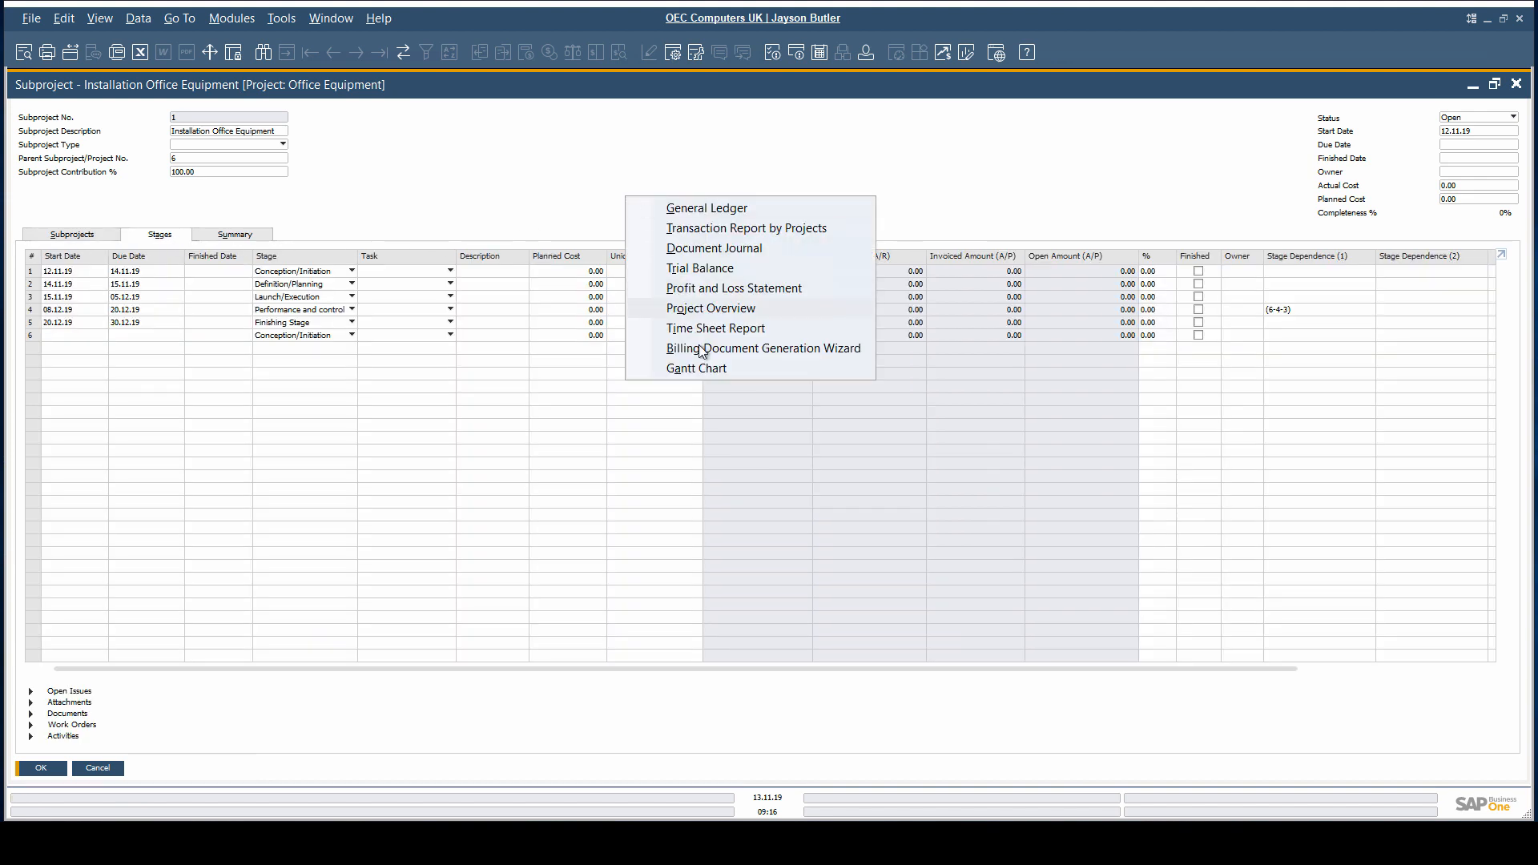
{"action": "left_click", "coordinate": [695, 369]}
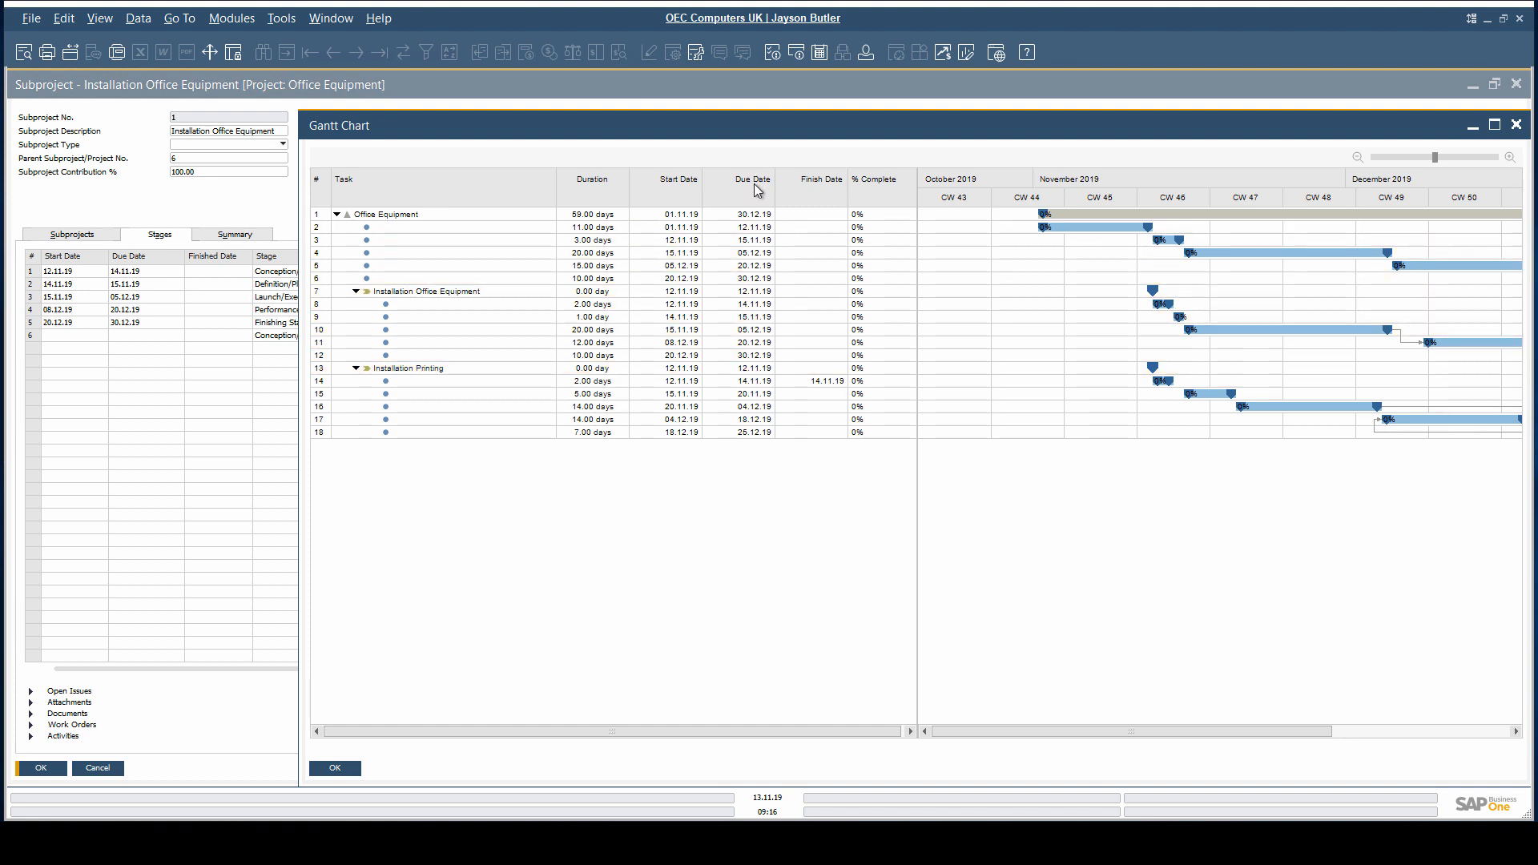
{"action": "mouse_move", "coordinate": [840, 187]}
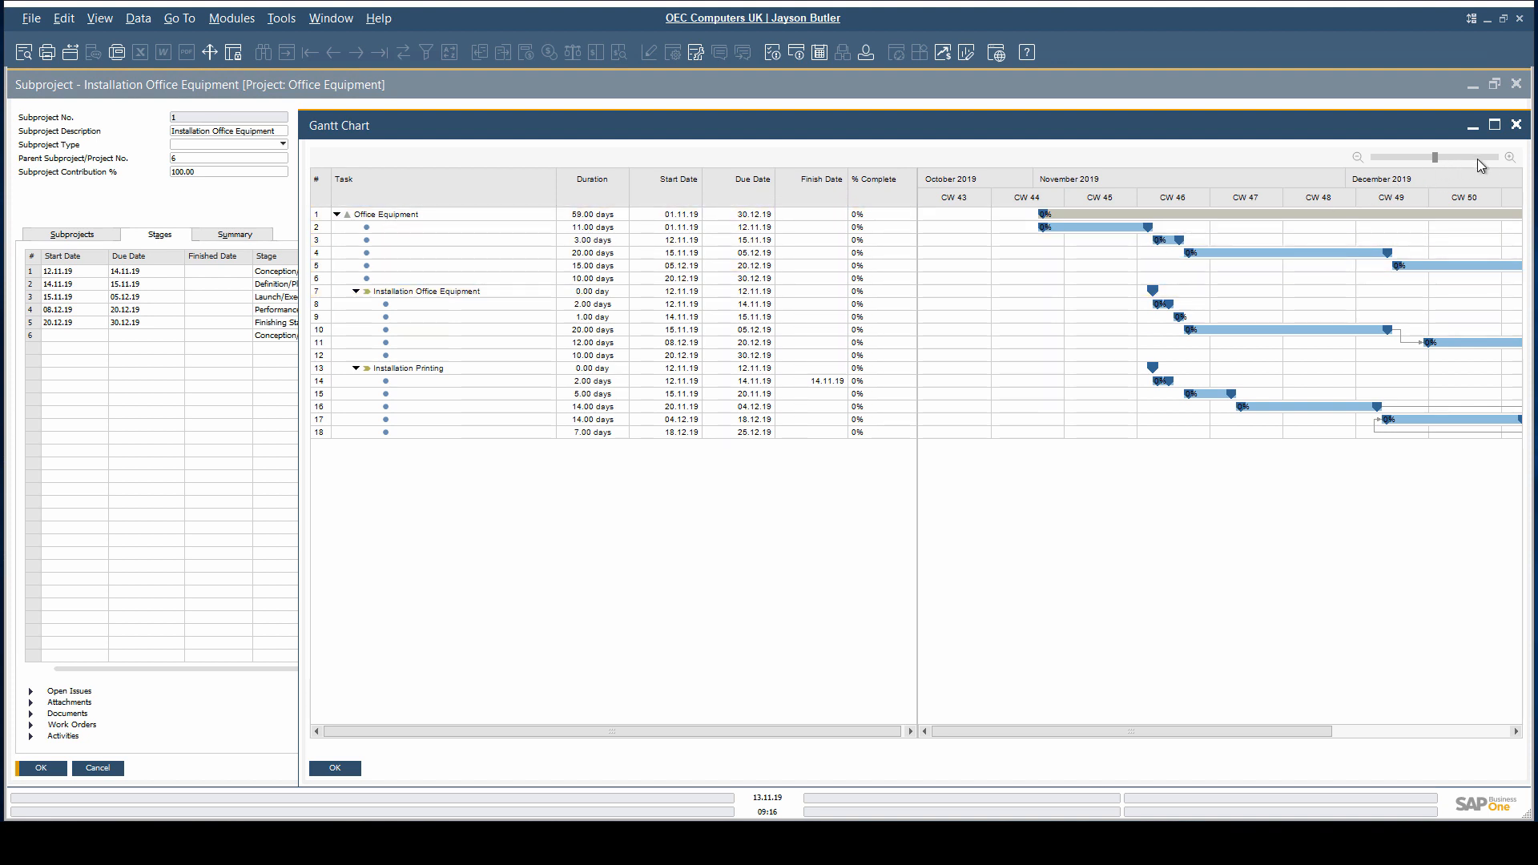
Zoom the Gantt timeline from calendar weeks down to daily columns and select a stage bar
{"action": "left_click", "coordinate": [1511, 157]}
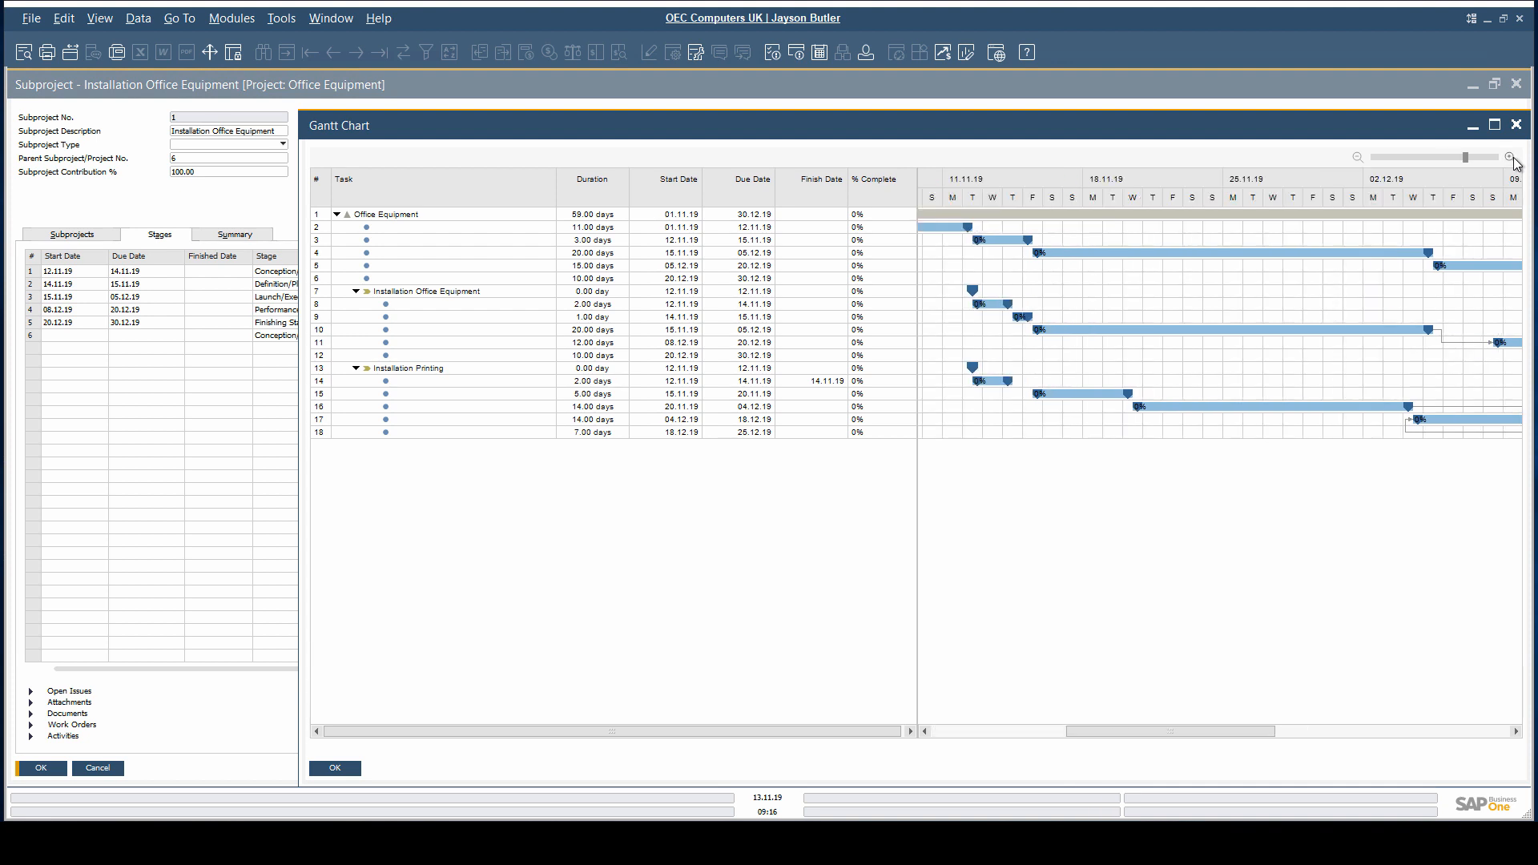
{"action": "left_click", "coordinate": [1510, 157]}
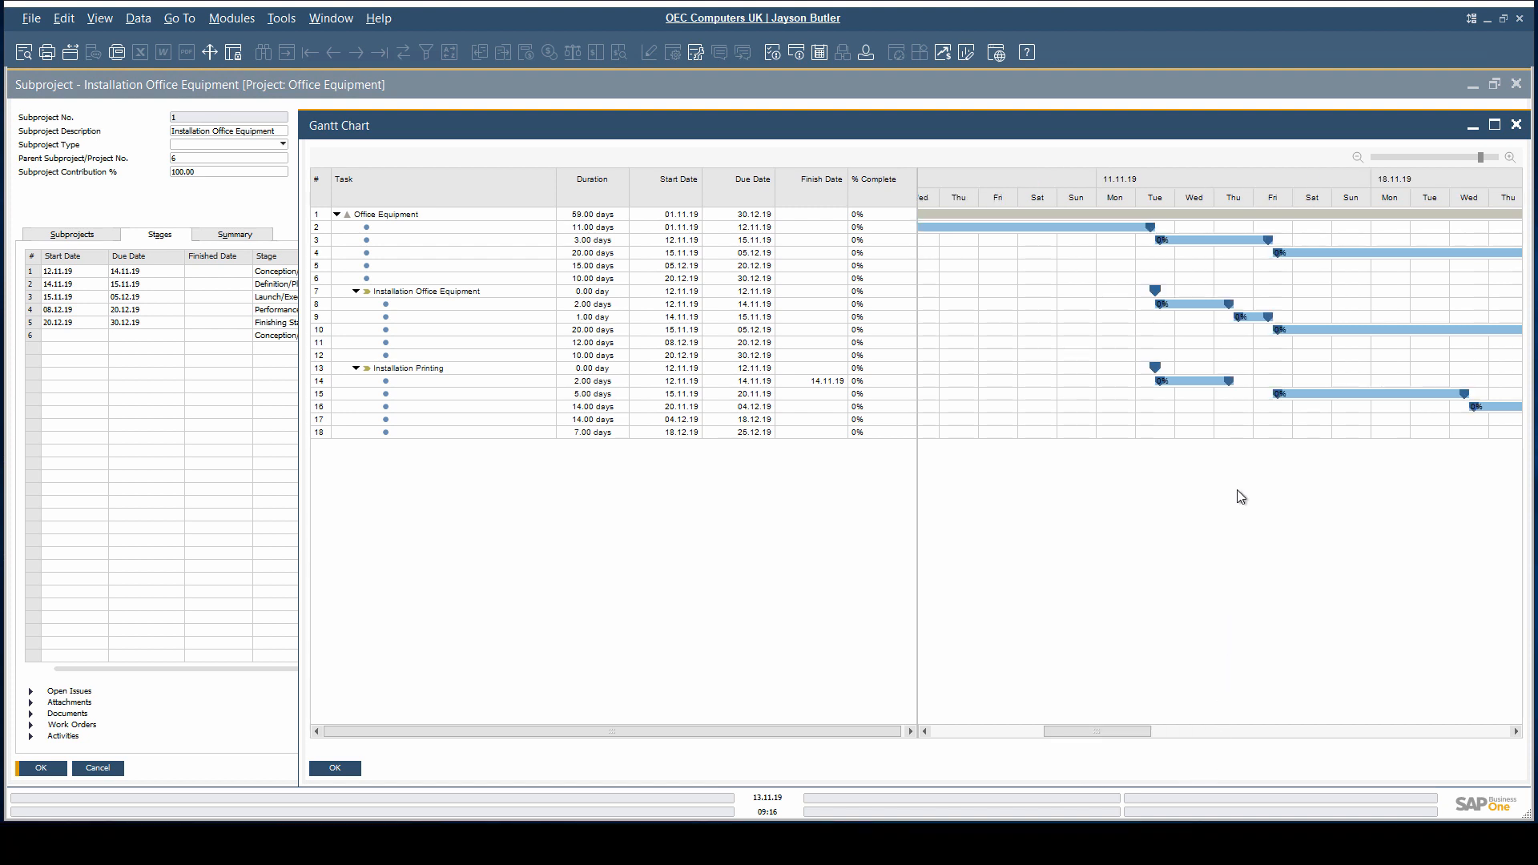
{"action": "left_click", "coordinate": [587, 315]}
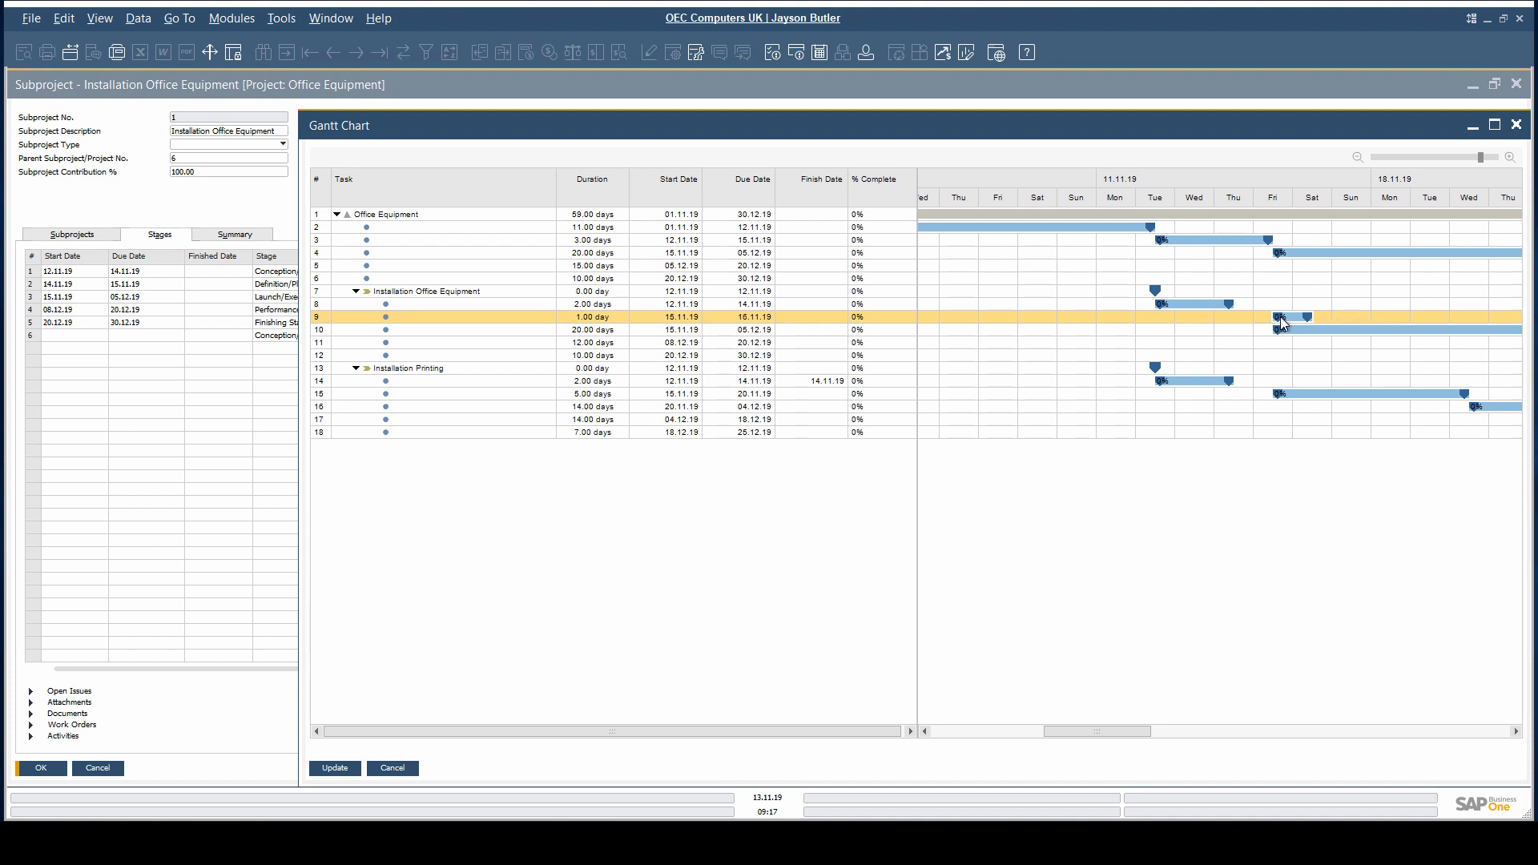
{"action": "mouse_move", "coordinate": [1310, 325]}
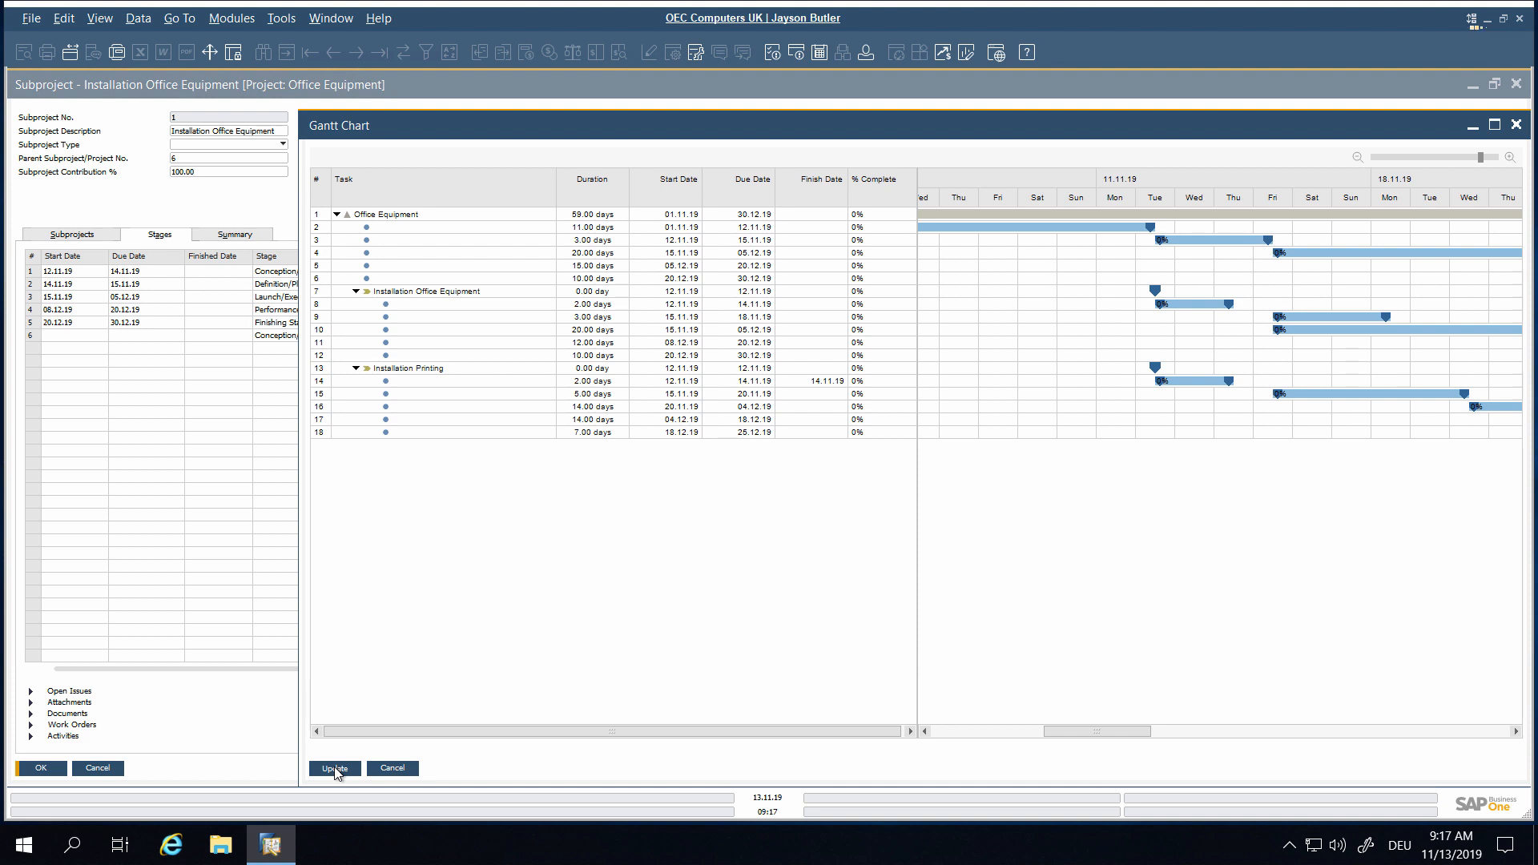
Update the stages so Definition/Planning runs 15.11.19 to 18.11.19, three days
{"action": "left_click", "coordinate": [333, 768]}
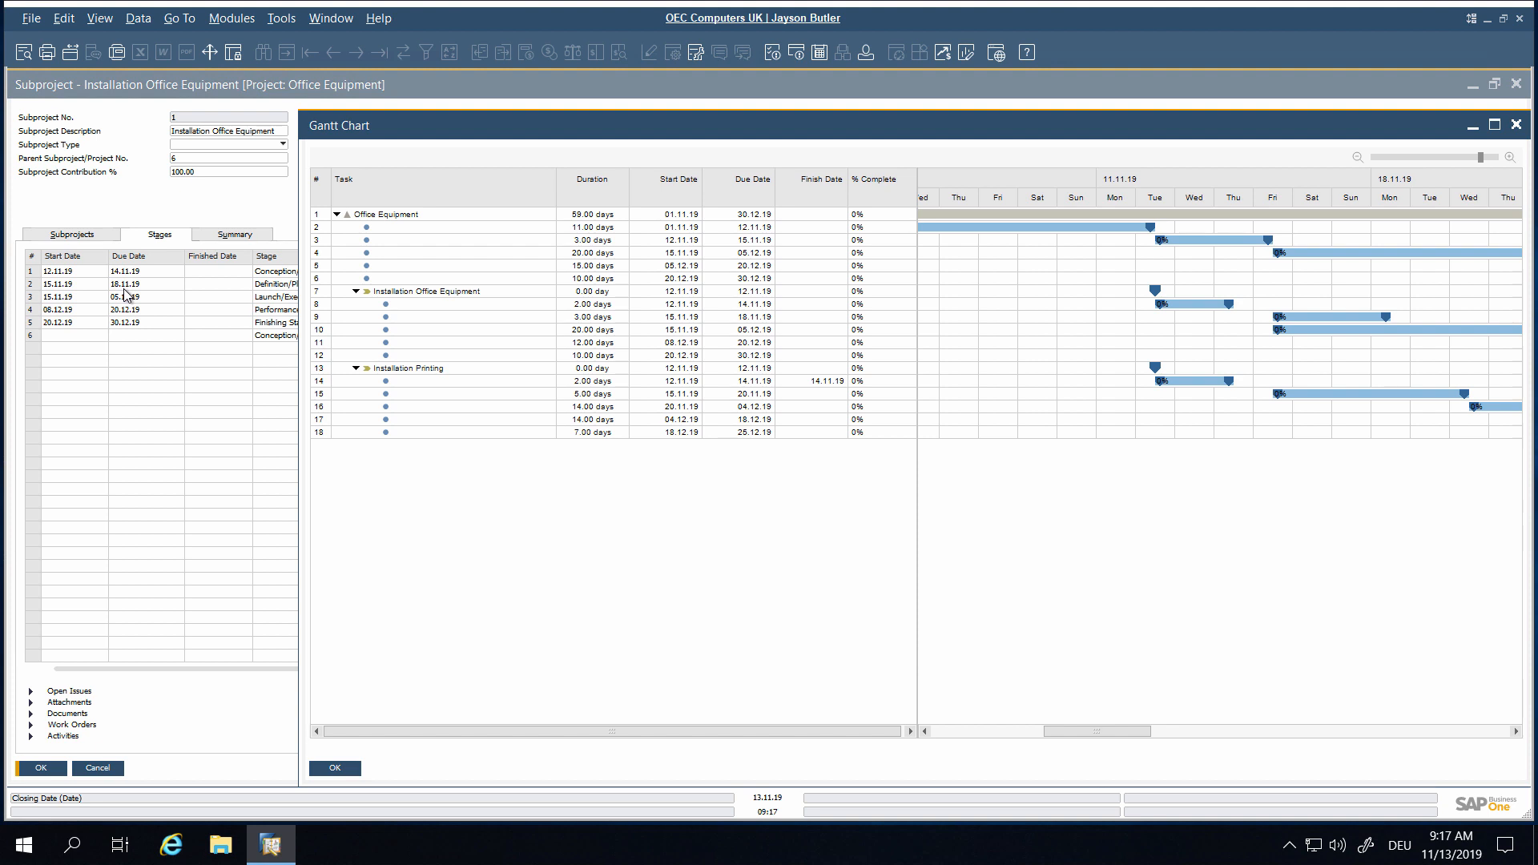
{"action": "mouse_move", "coordinate": [159, 421]}
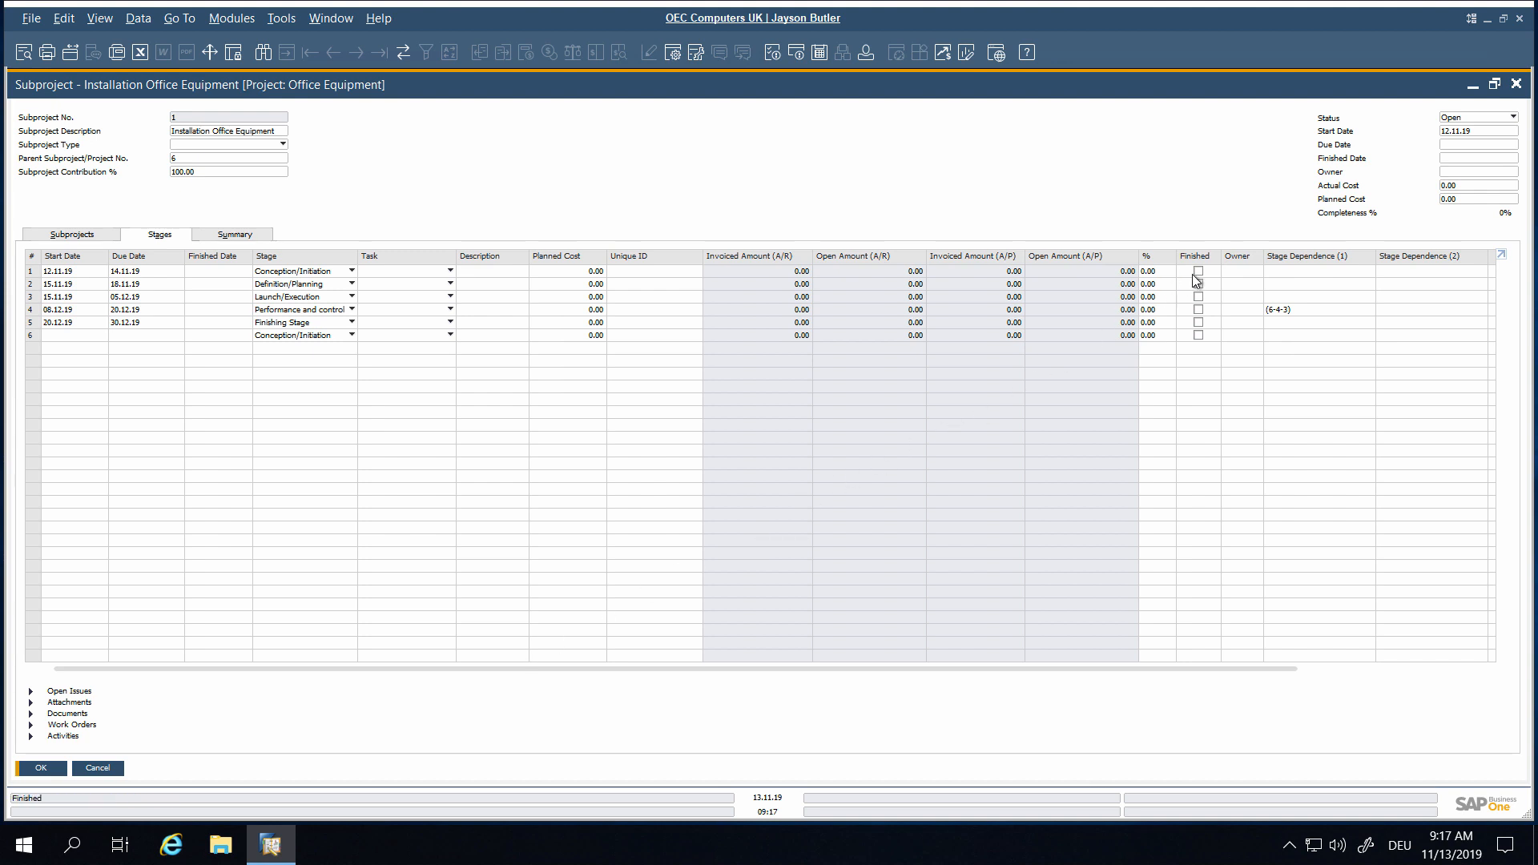
Tick Finished for the Conception/Initiation stage, update, and reopen the Gantt chart showing it at 100%
{"action": "left_click", "coordinate": [1198, 271]}
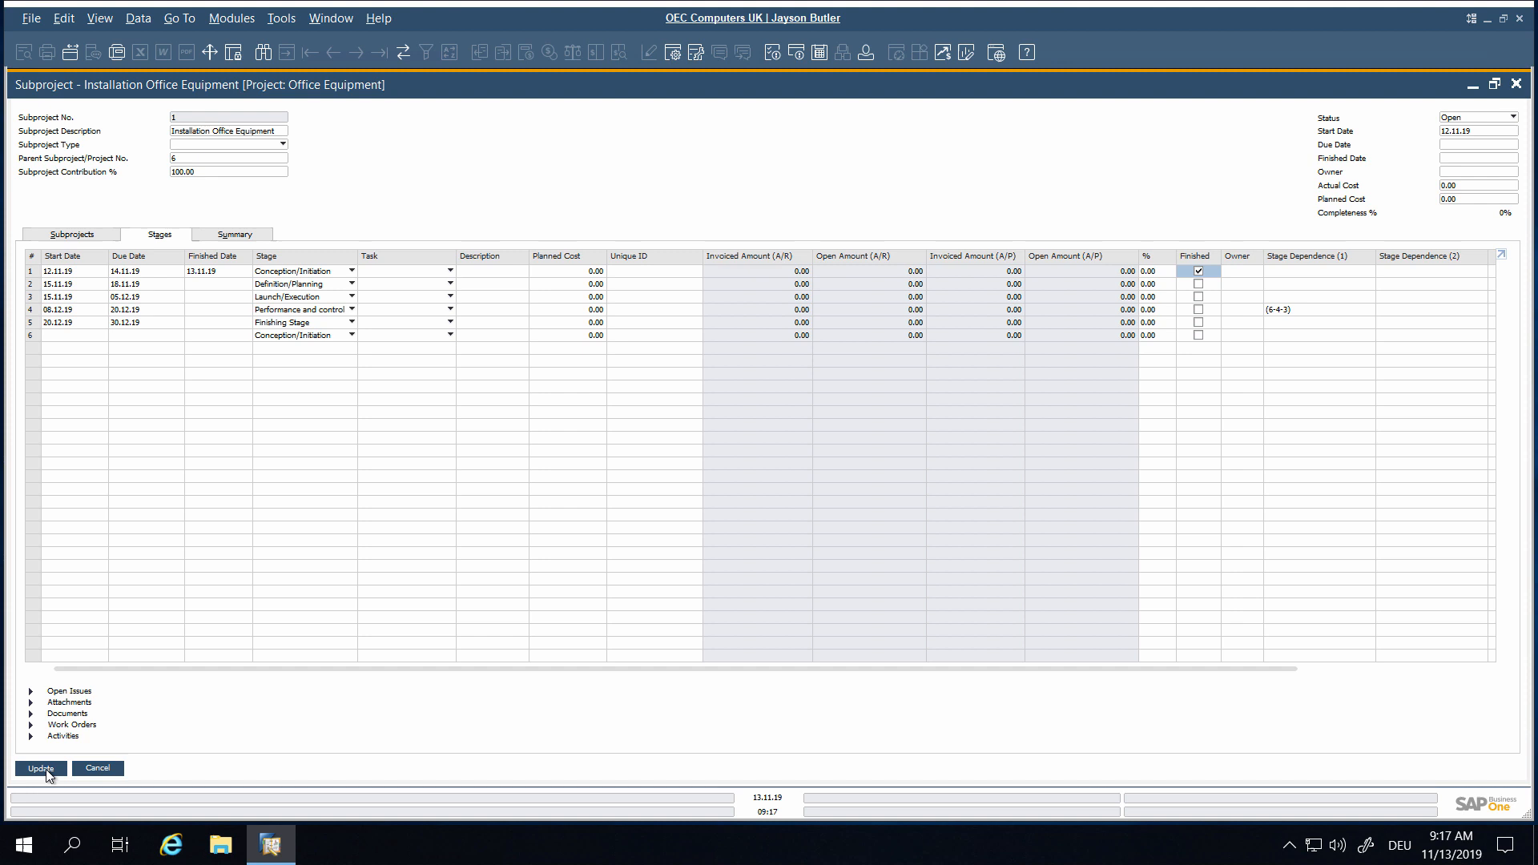
{"action": "left_click", "coordinate": [39, 767]}
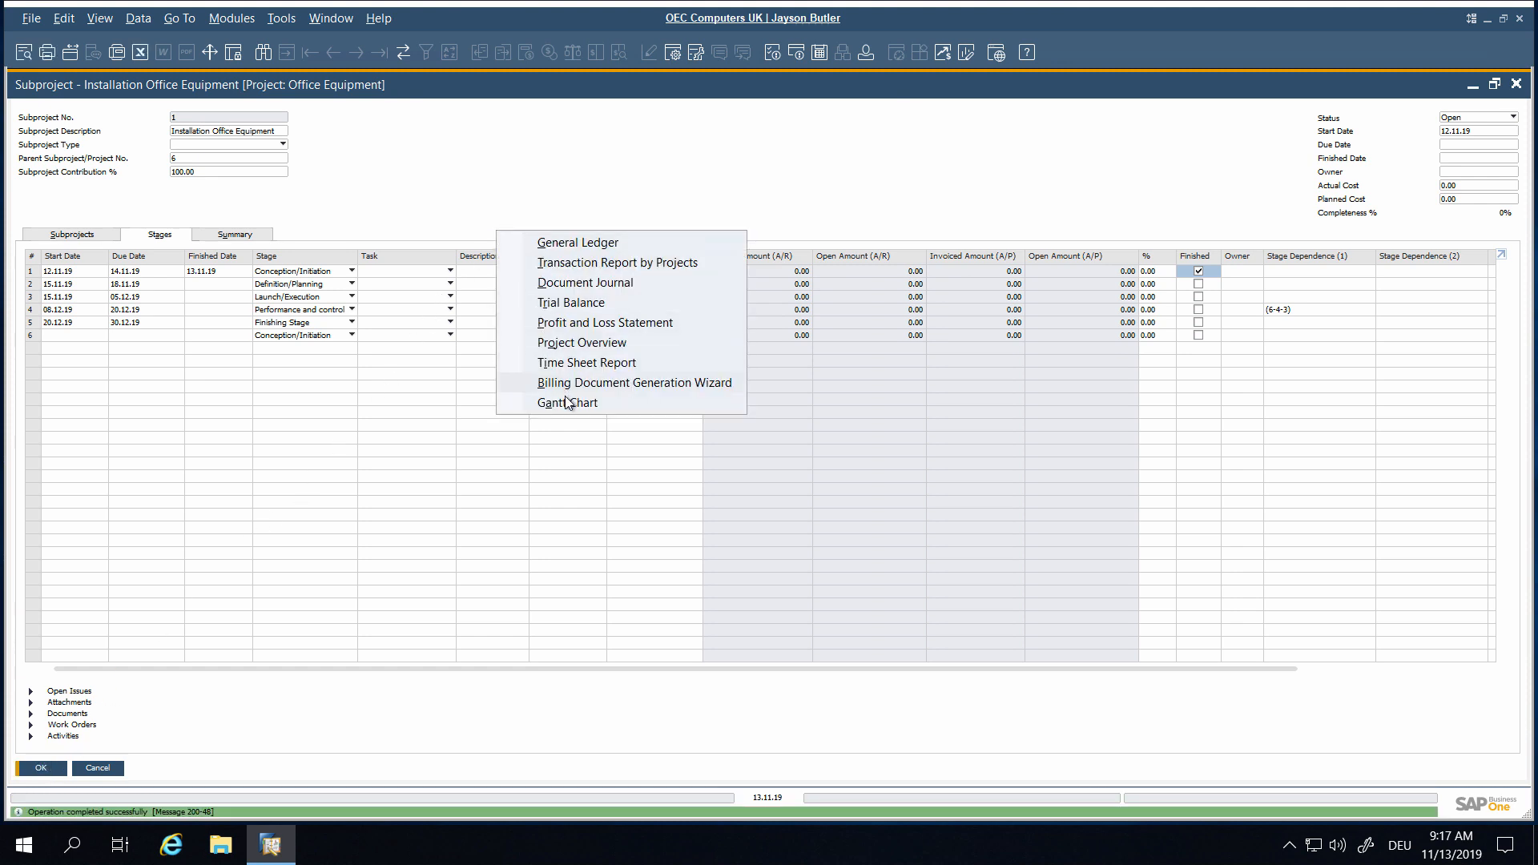
{"action": "left_click", "coordinate": [566, 402]}
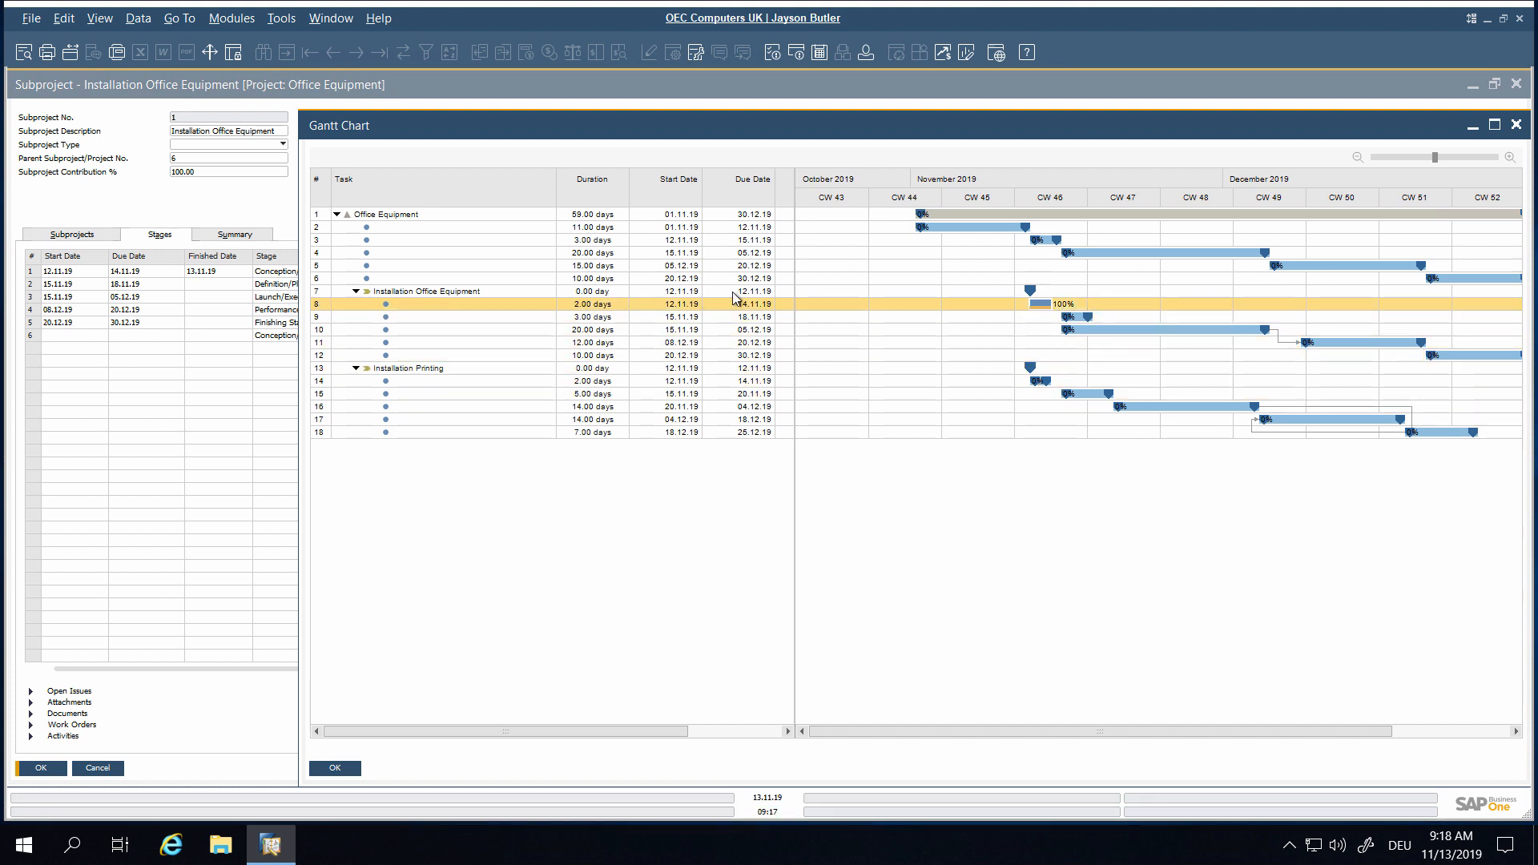